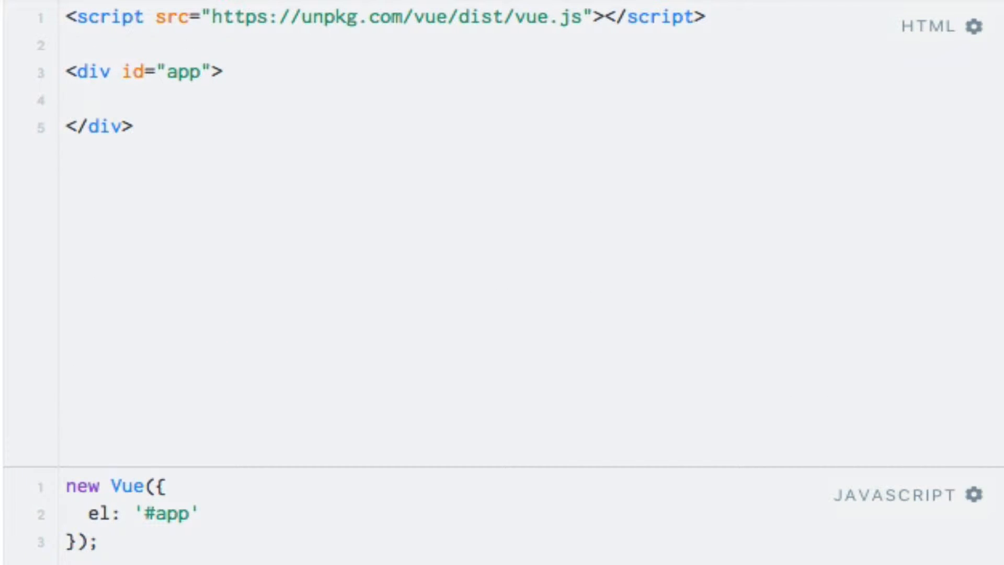
Add <input type="text" v-on:keyup.enter="pressedEnter"> inside the app div in the HTML panel.
type("<input type=\"text\">")
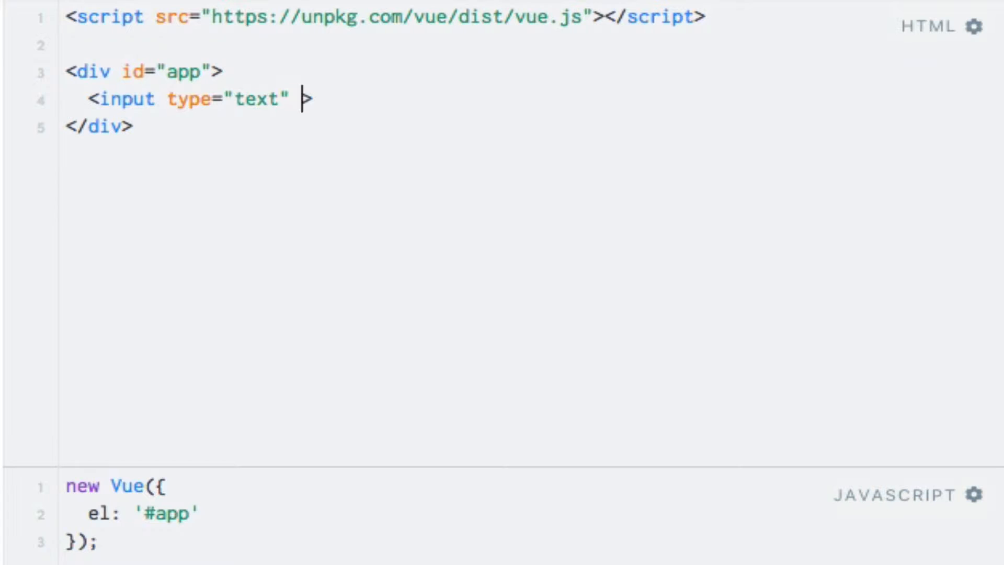
type("v-on")
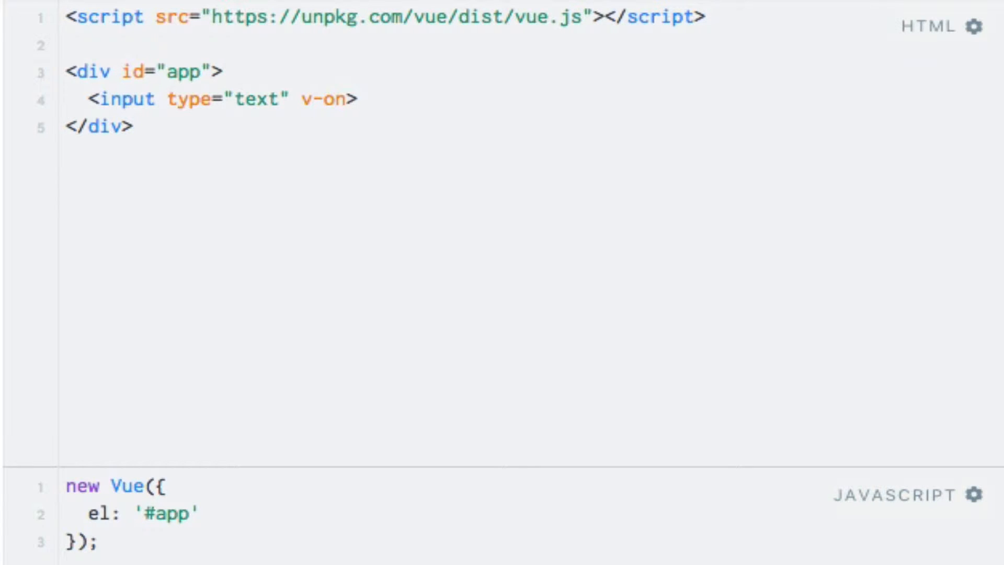
type(":keyup")
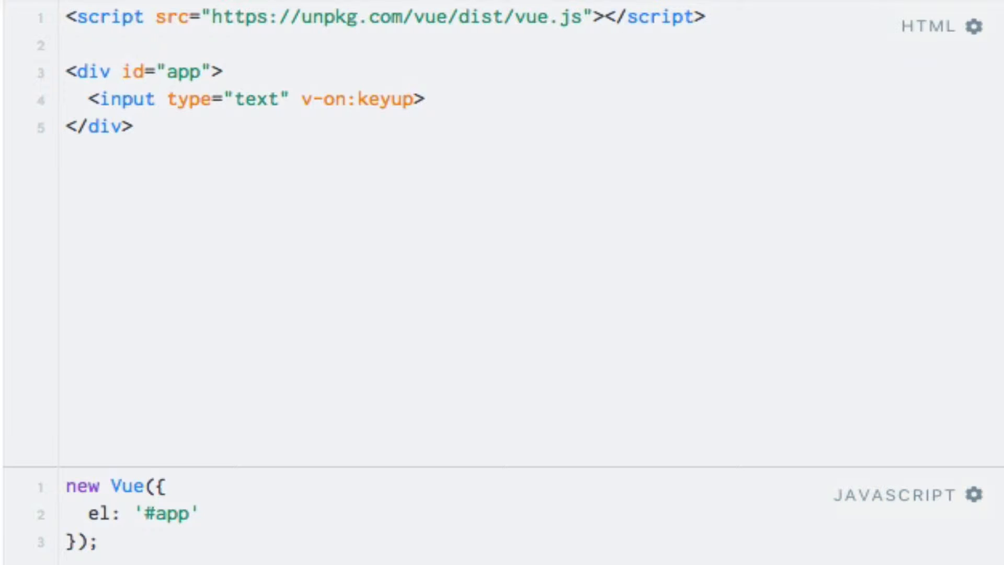
type("=\"\"")
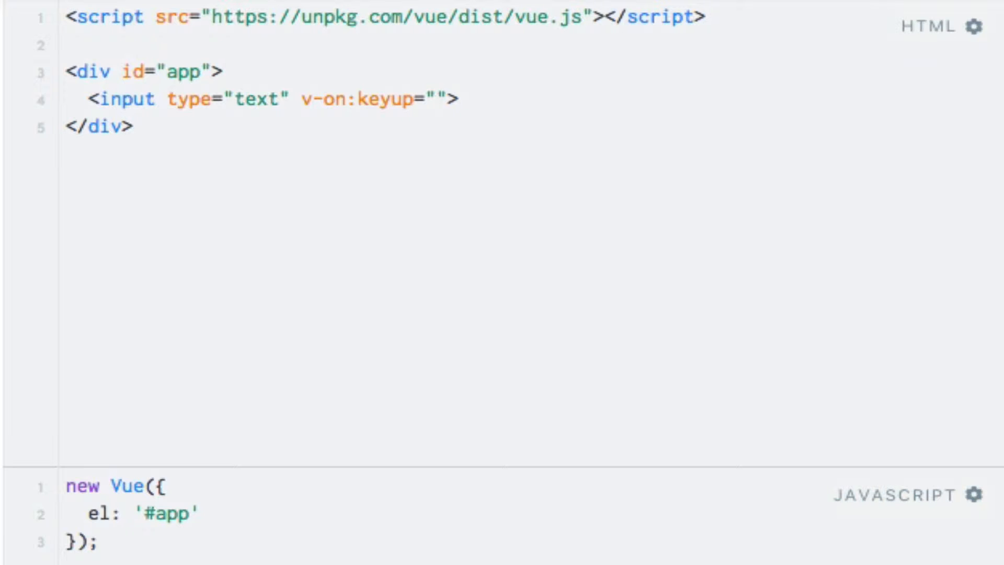
type("pressedE")
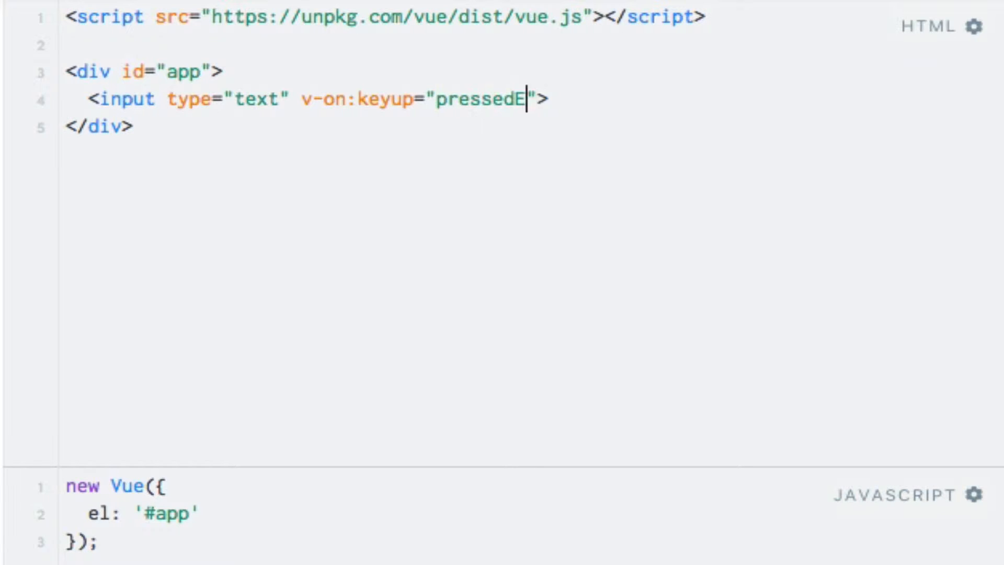
type("nter")
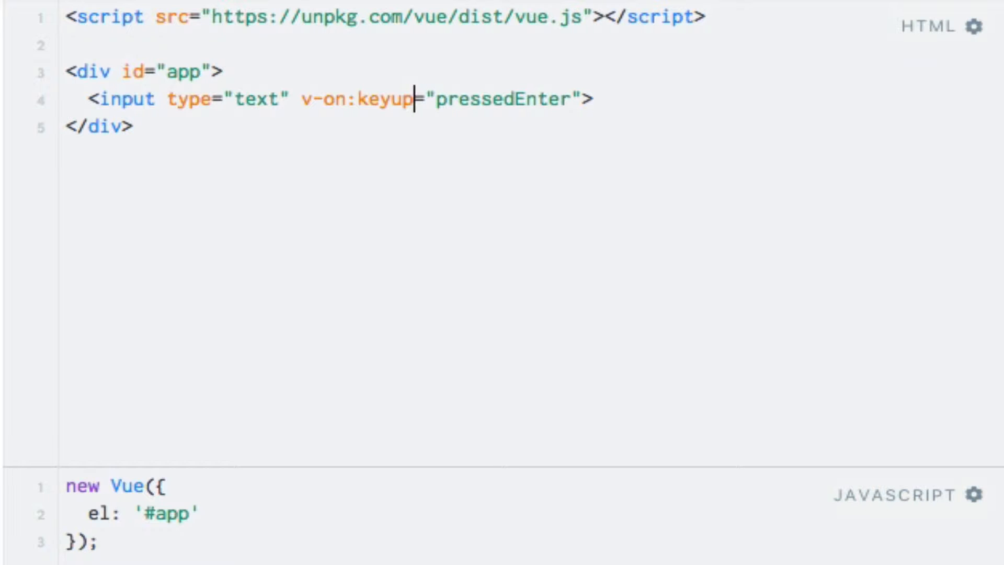
type(".enter")
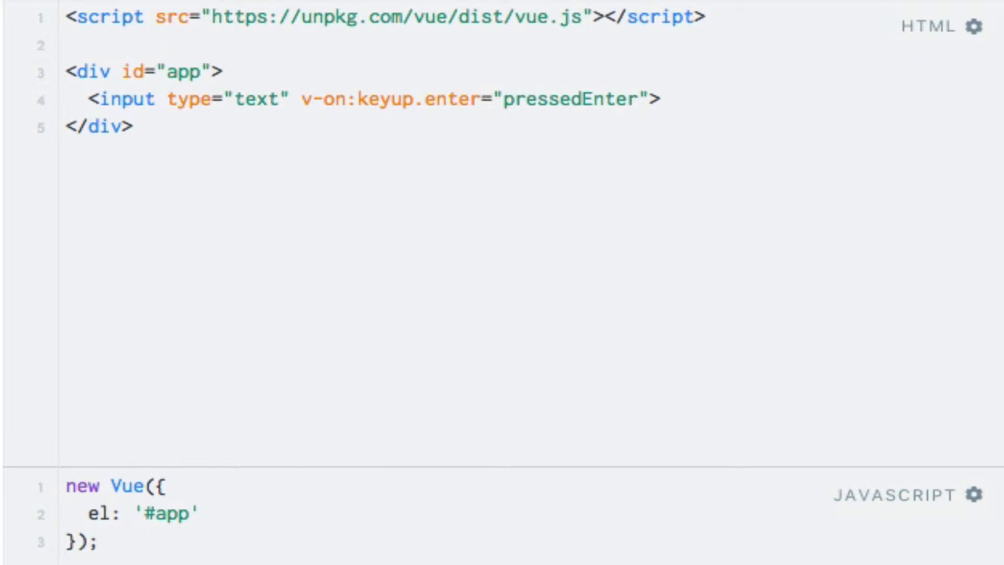
left_click(480, 100)
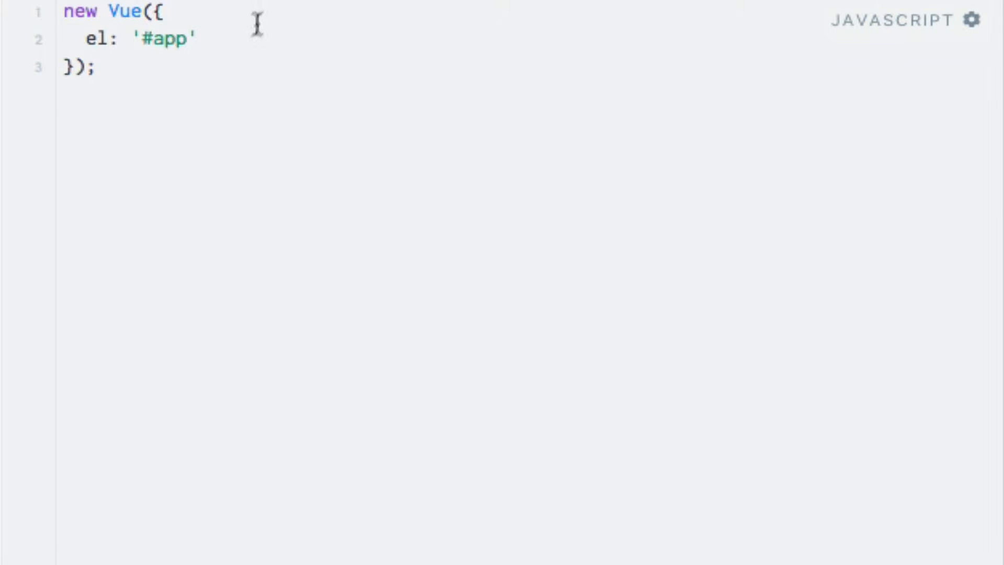
Add a methods block with pressedEnter alerting "You pressed the Enter key!" to the Vue instance.
type(",")
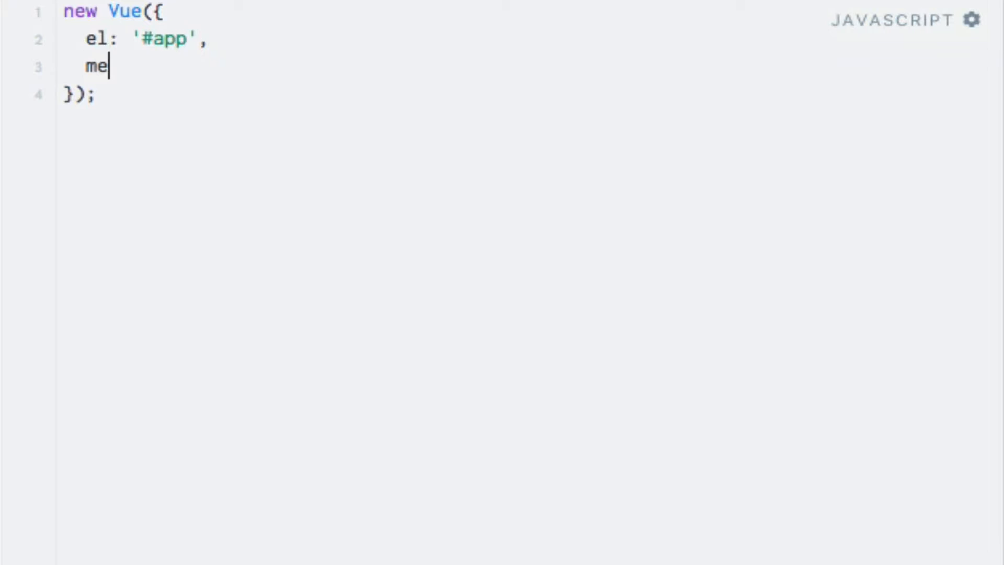
type("thods: {}")
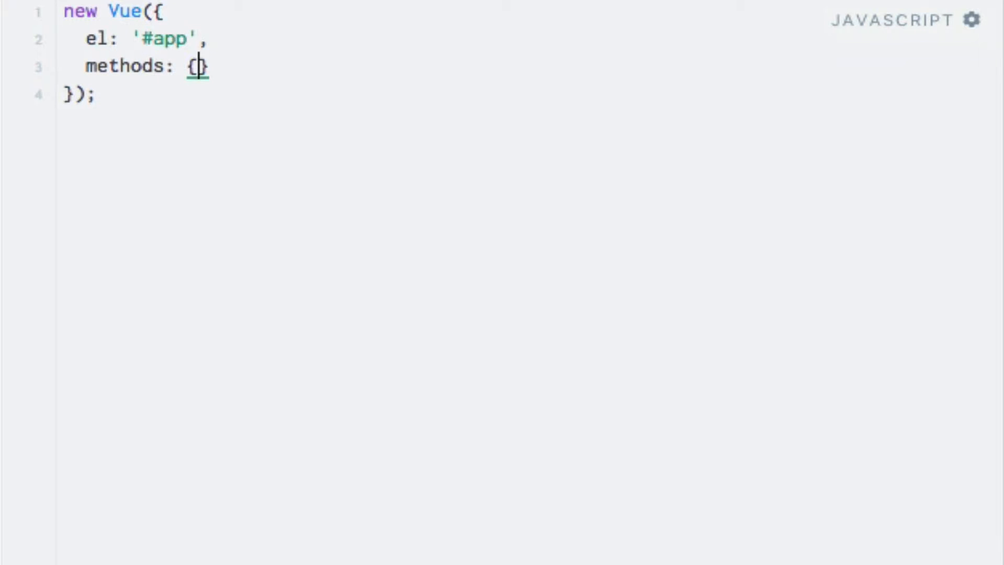
type("presse")
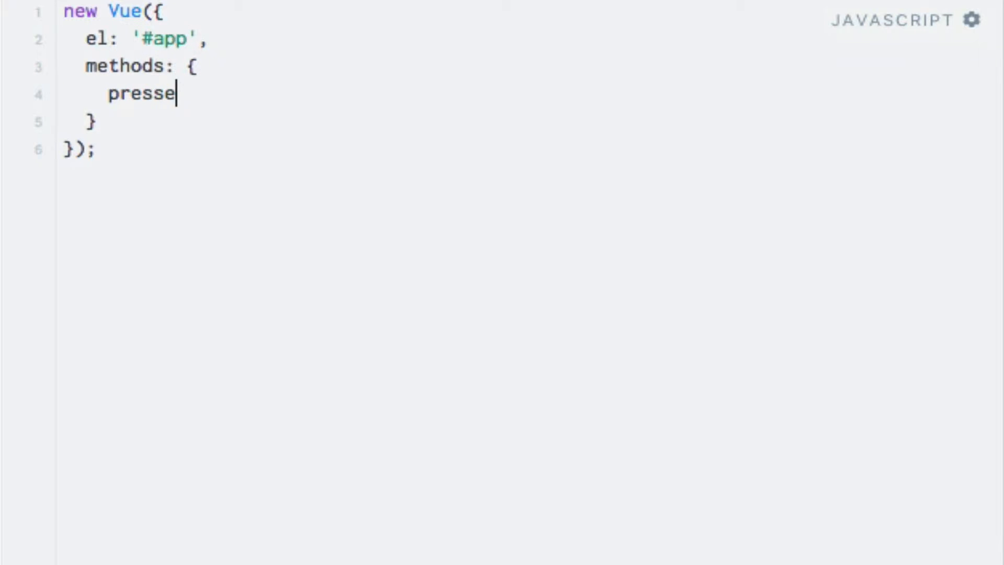
type("dEnter: fu")
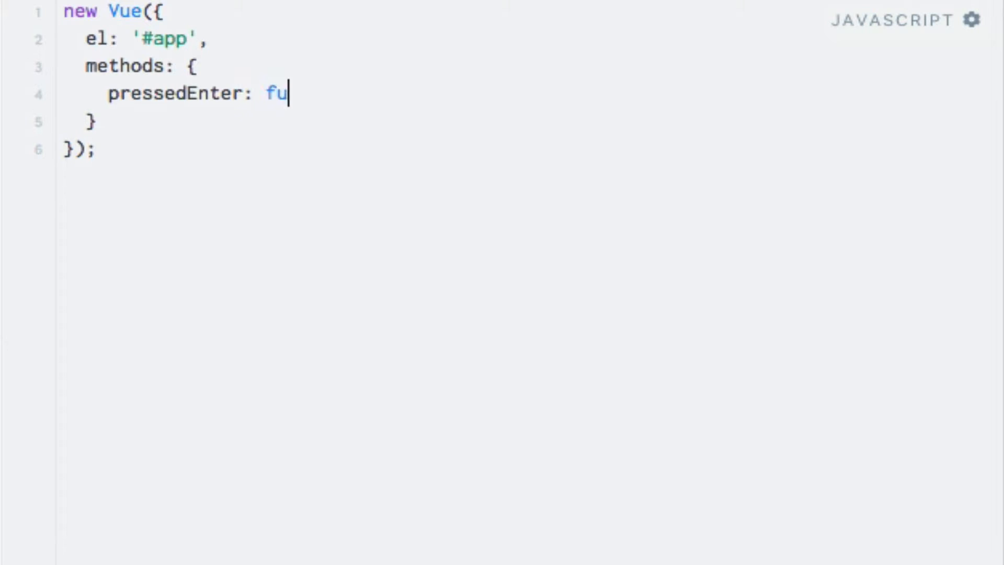
type("nction() {")
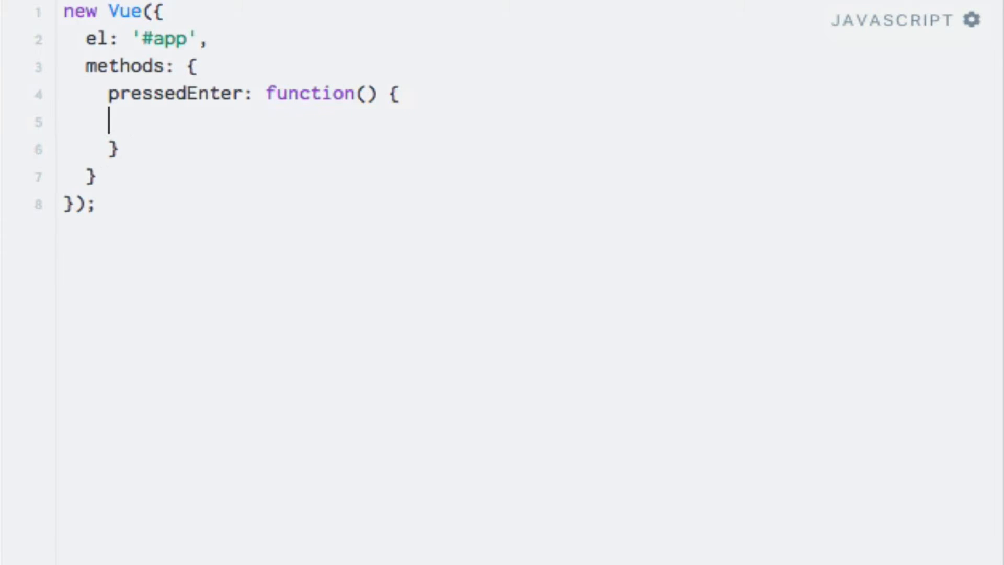
type("alert(\"\");")
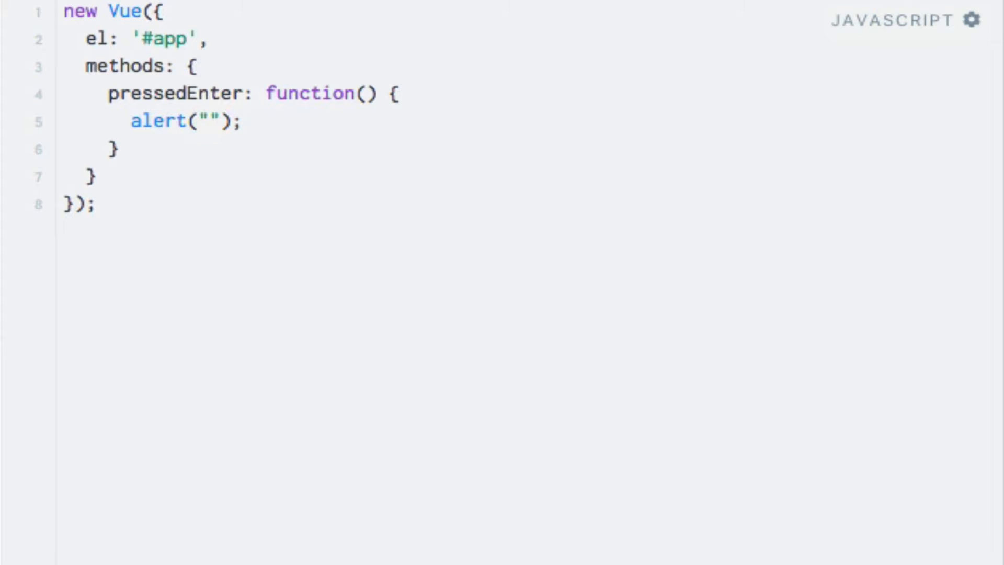
type("You pressed the")
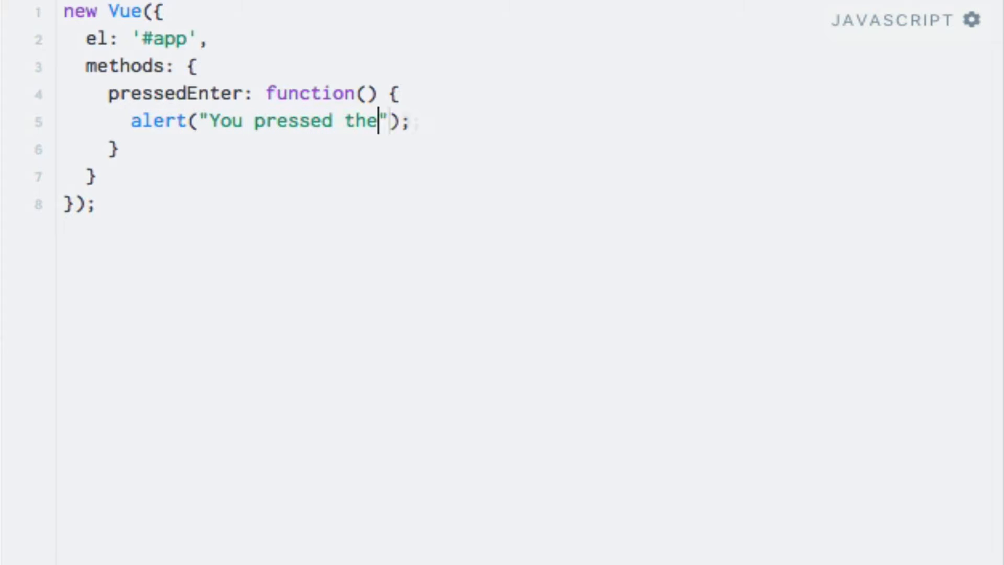
type("Enter key!")
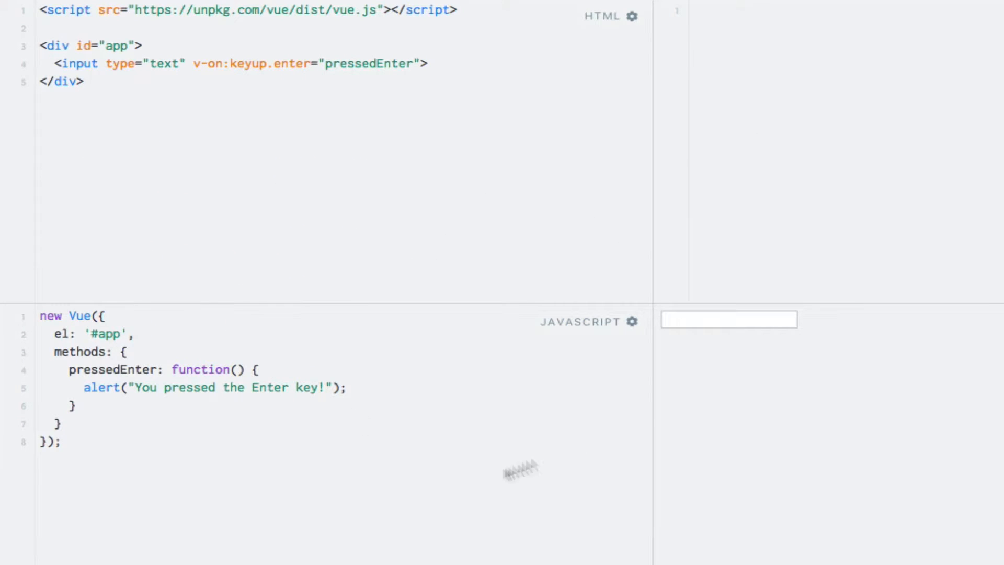
Enter random text in the result's text box with Enter and dismiss the resulting alert.
left_click(728, 319)
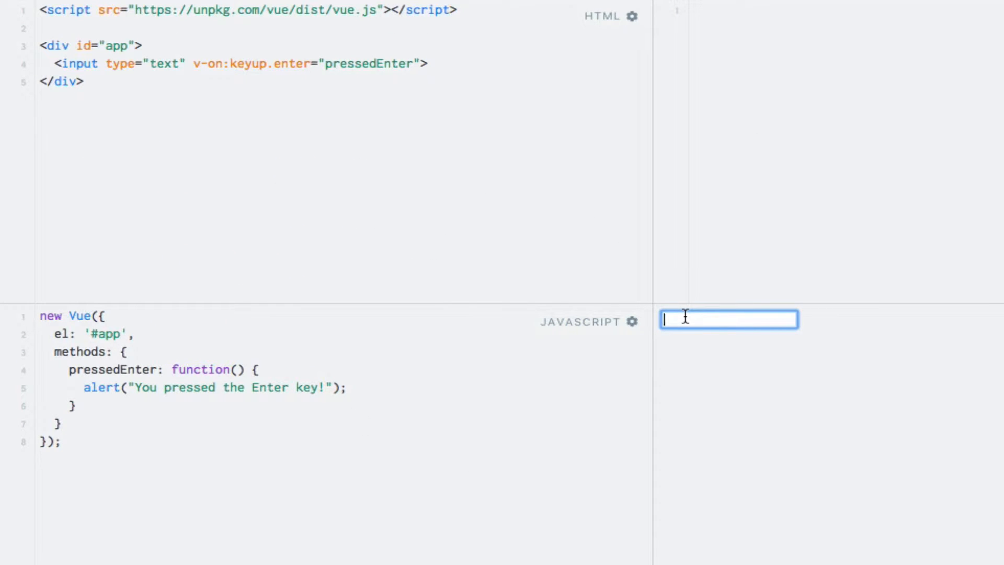
type("fasfawgawgwgsajgwg")
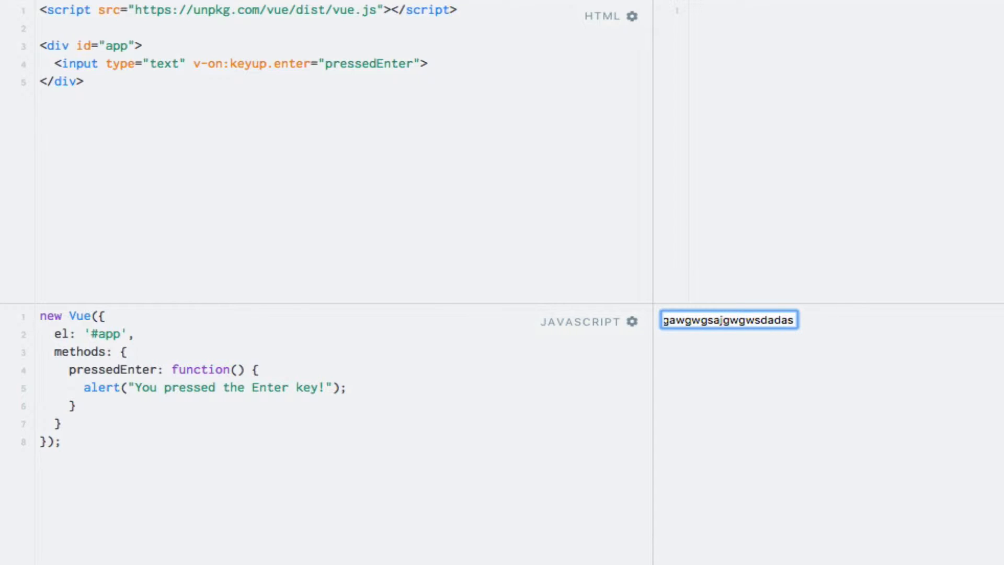
key("Return")
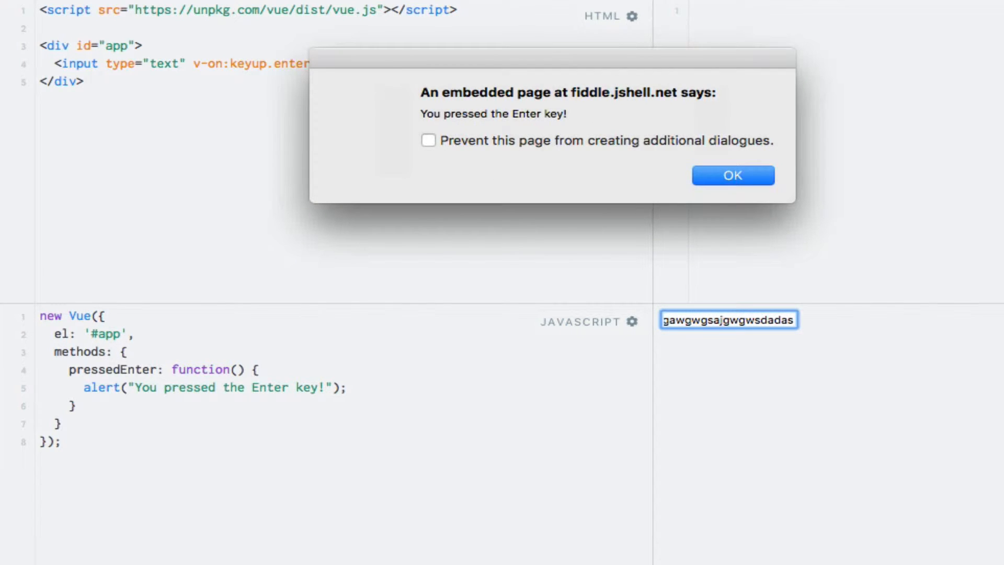
left_click(732, 174)
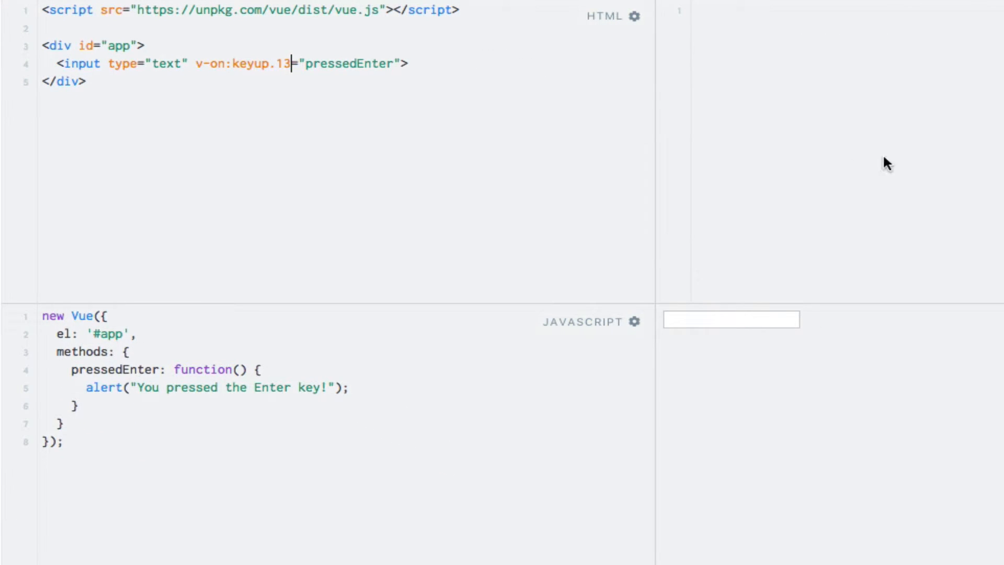
With keyup.13 in place, submit random text with Enter and dismiss the alert again.
type("asdsadag")
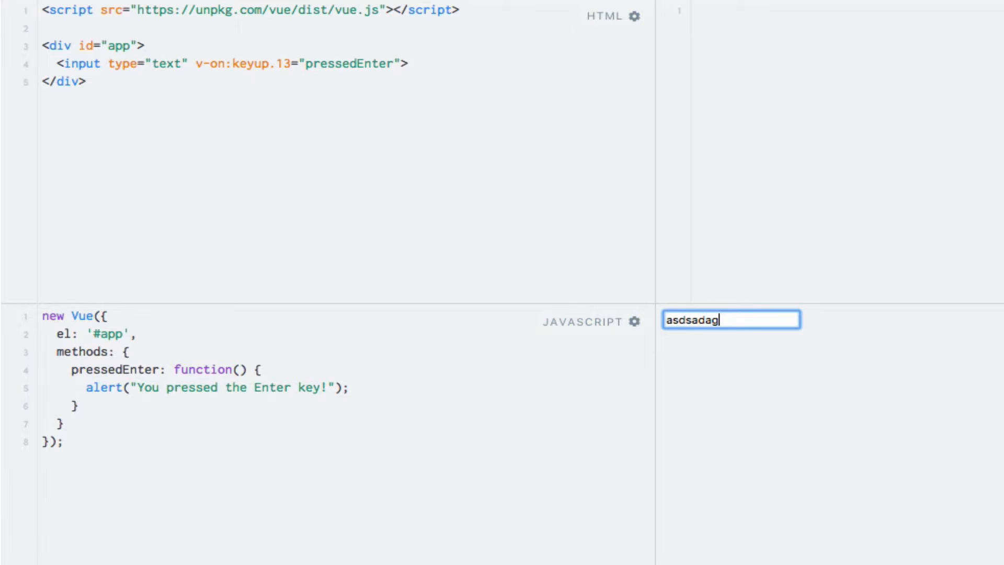
type("wgaghjtjt")
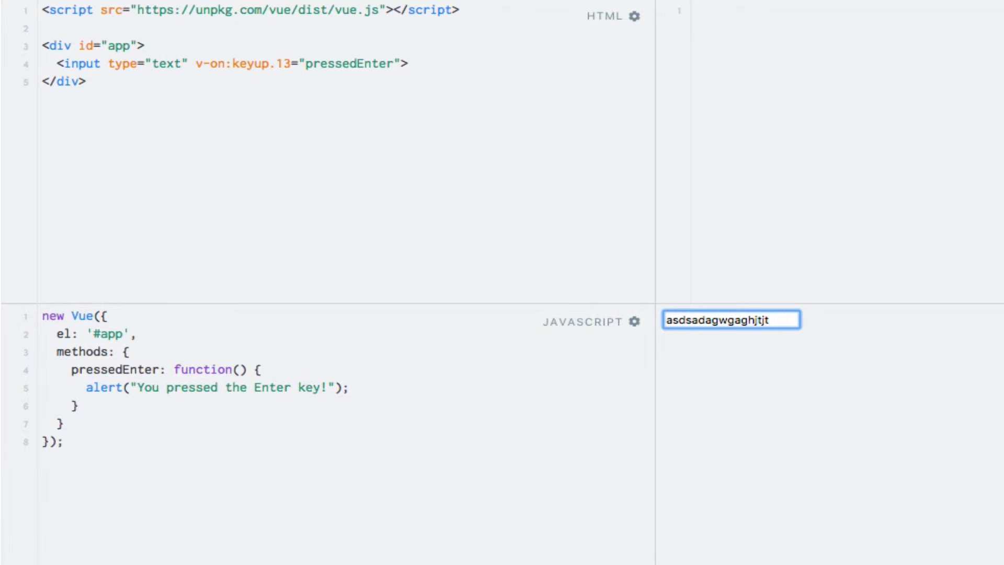
key("Return")
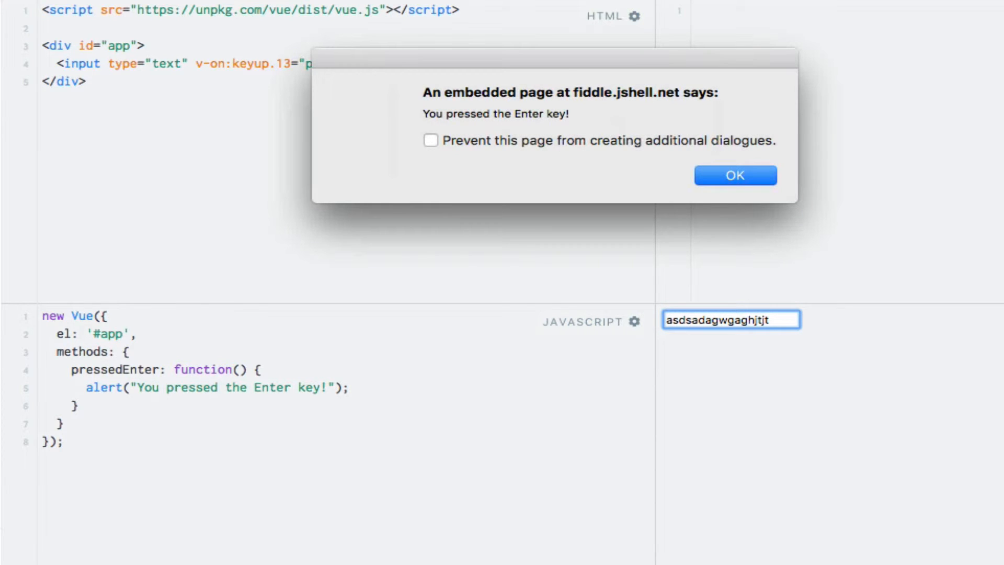
left_click(734, 175)
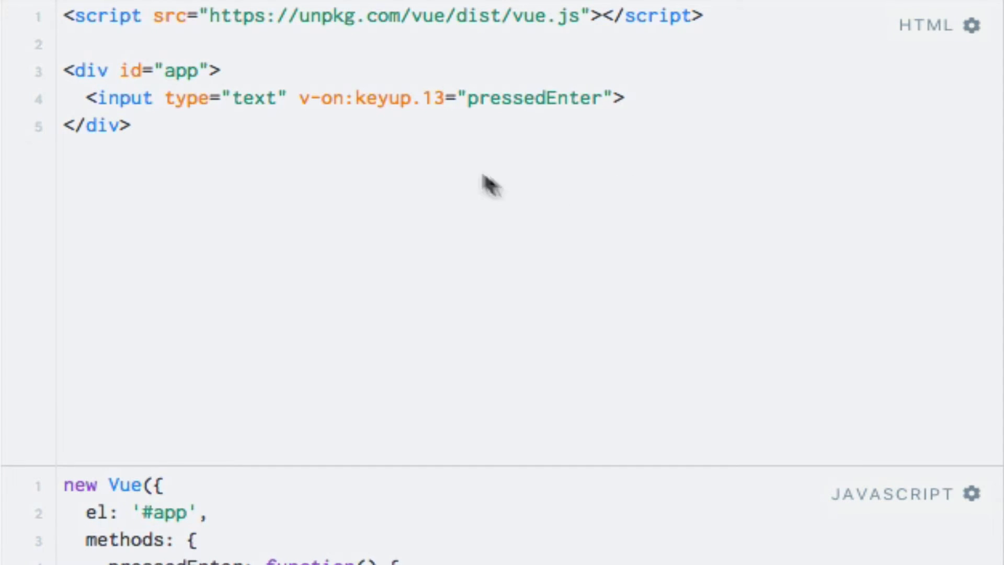
Change the input's listener from keyup.13 to keyup.enter.space in the HTML panel.
type("enter")
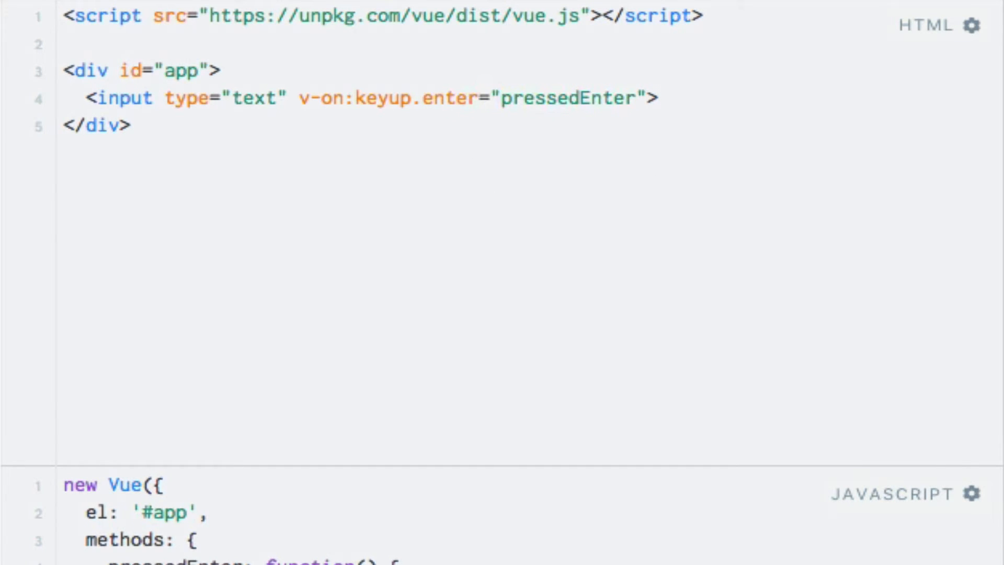
left_click(479, 99)
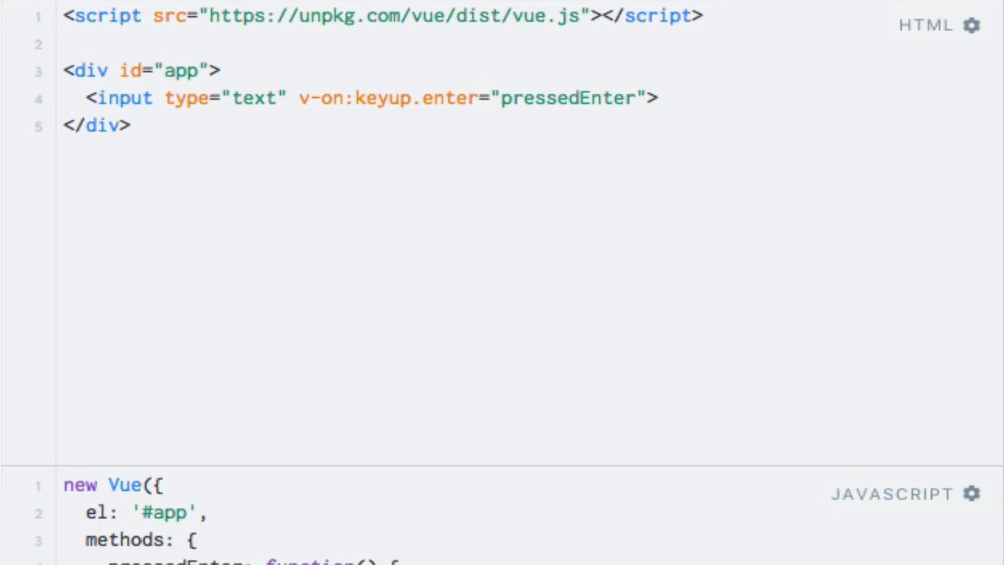
type(".sp")
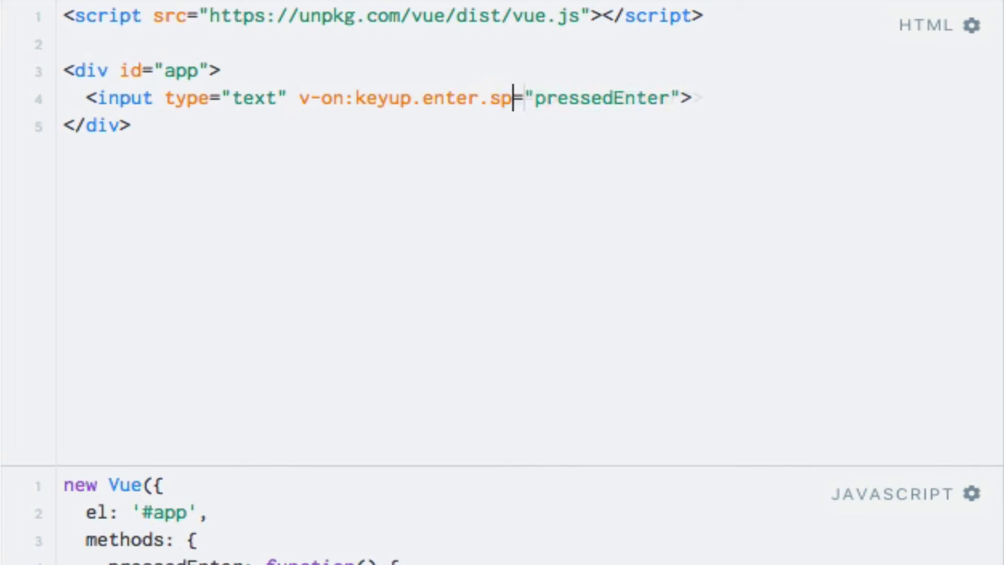
type("ace")
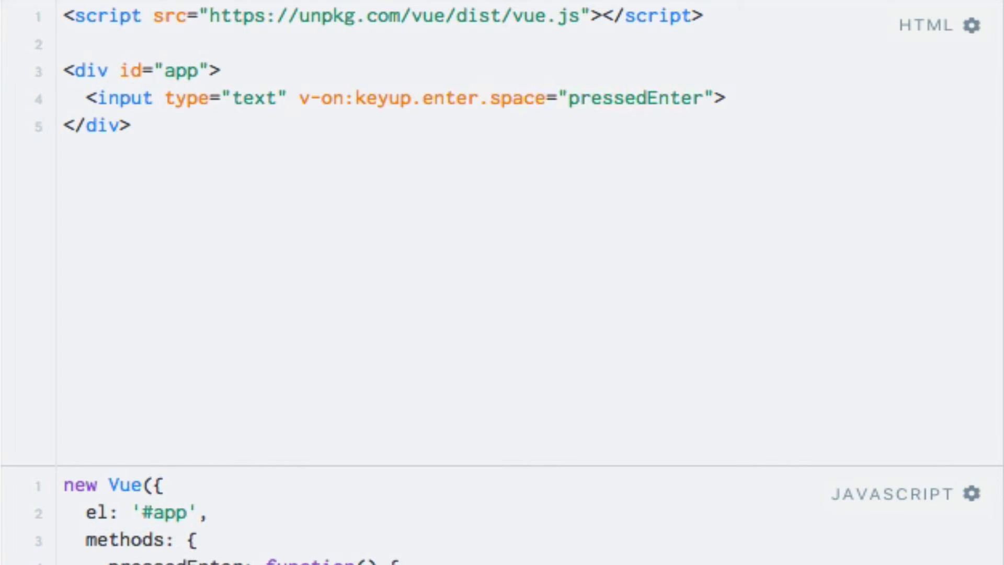
left_click(545, 98)
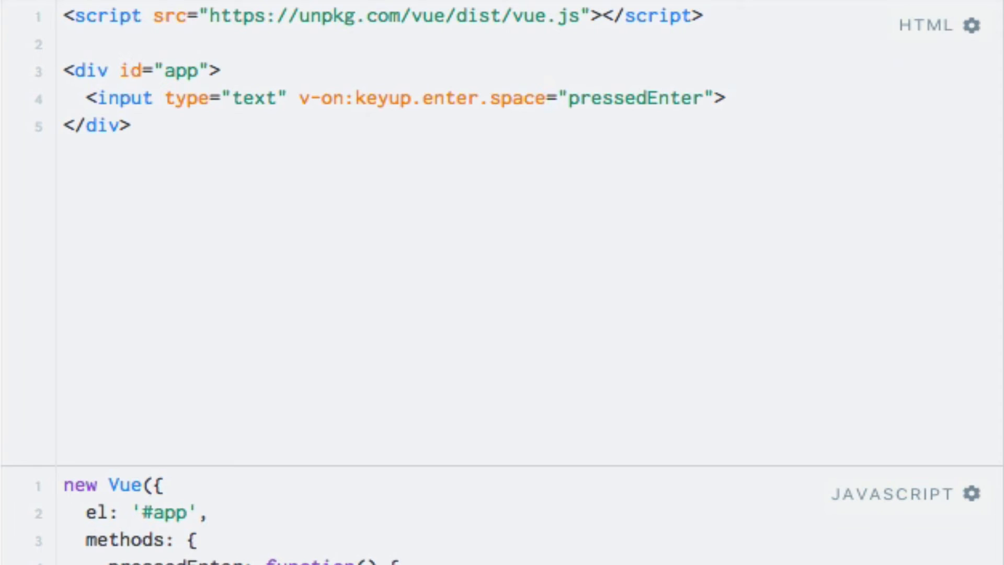
Rename the handler to pressedSomethingInteresting and make the alert say "You pressed the Enter or Space key!".
left_click(546, 99)
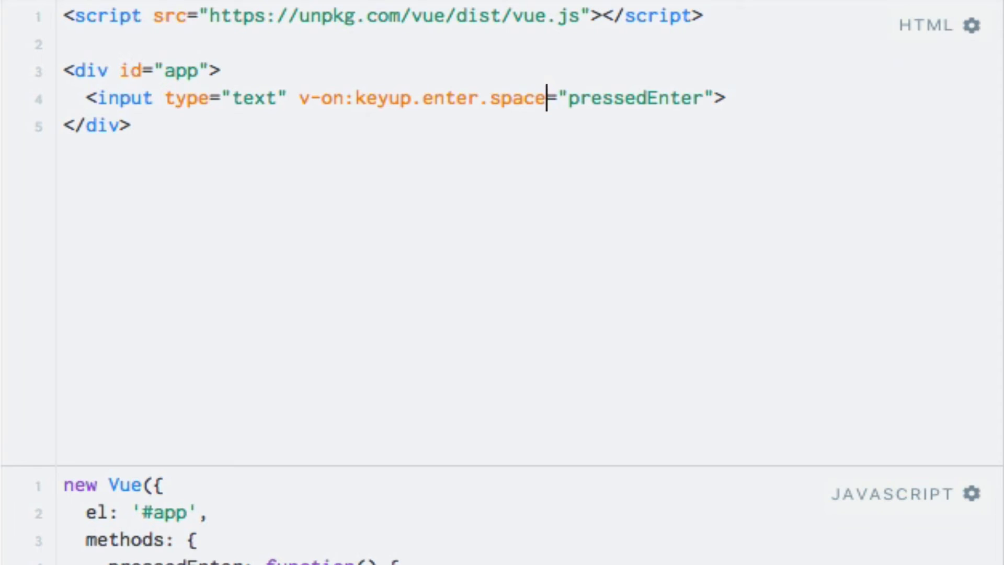
mouse_move(458, 99)
type("SomethingI")
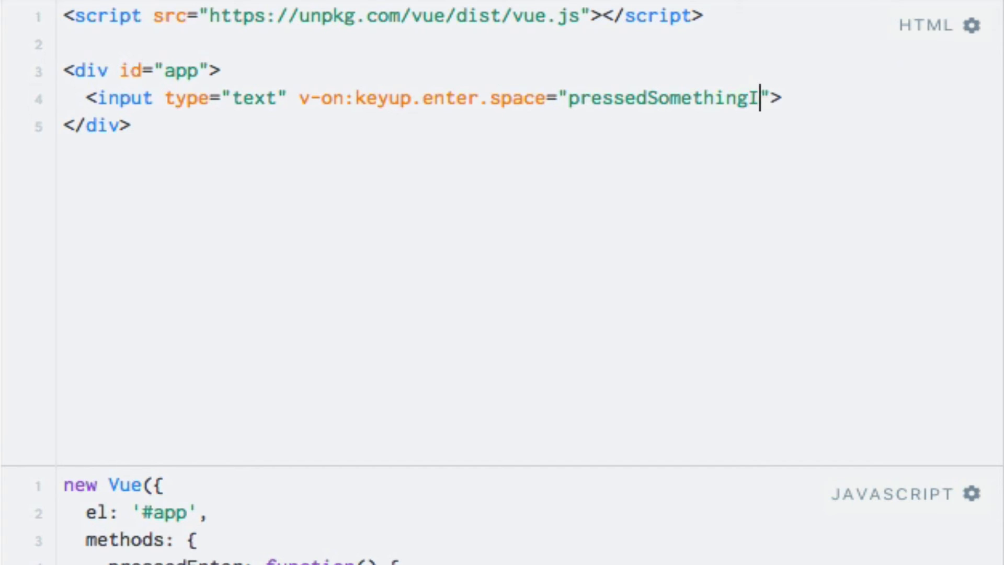
type("nterer")
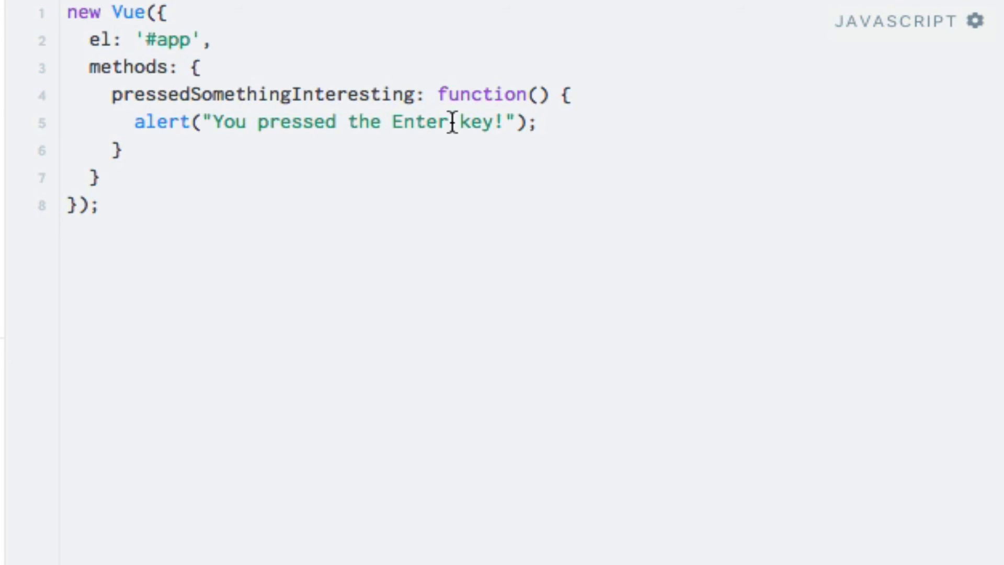
type("or S")
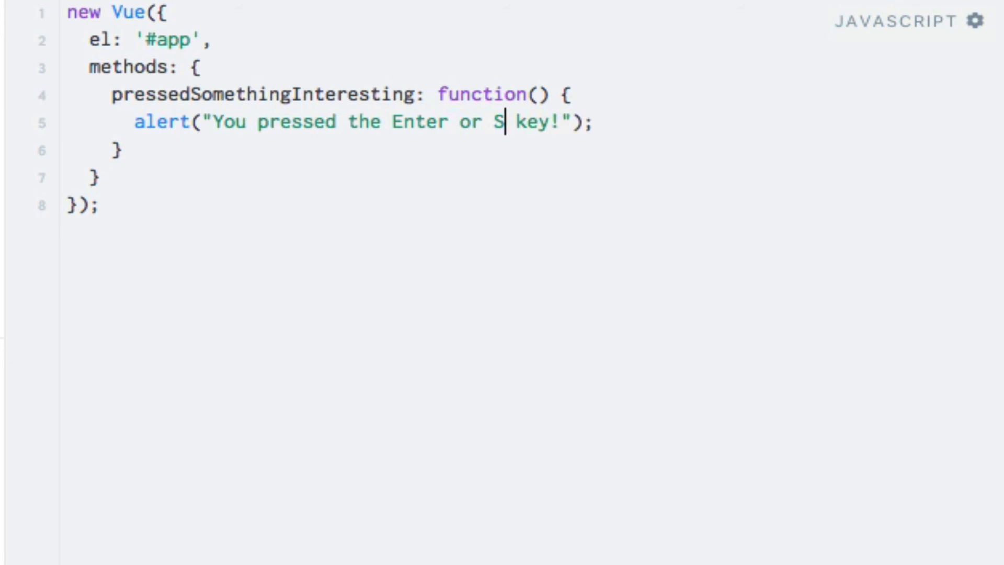
type("pace")
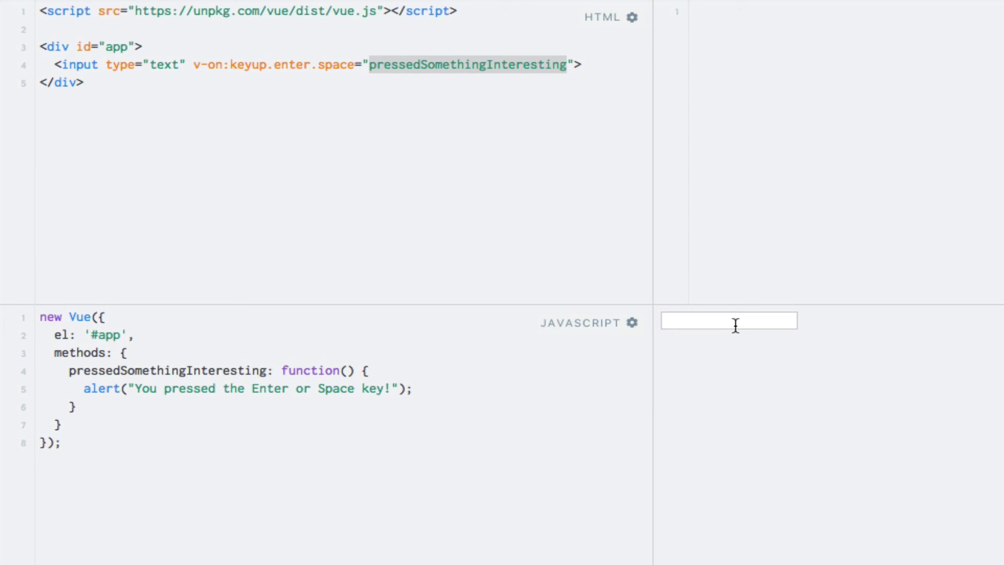
Trigger the "Enter or Space key" alert twice from the result's text box, dismissing it each time.
type("hrhewfasfasfsa")
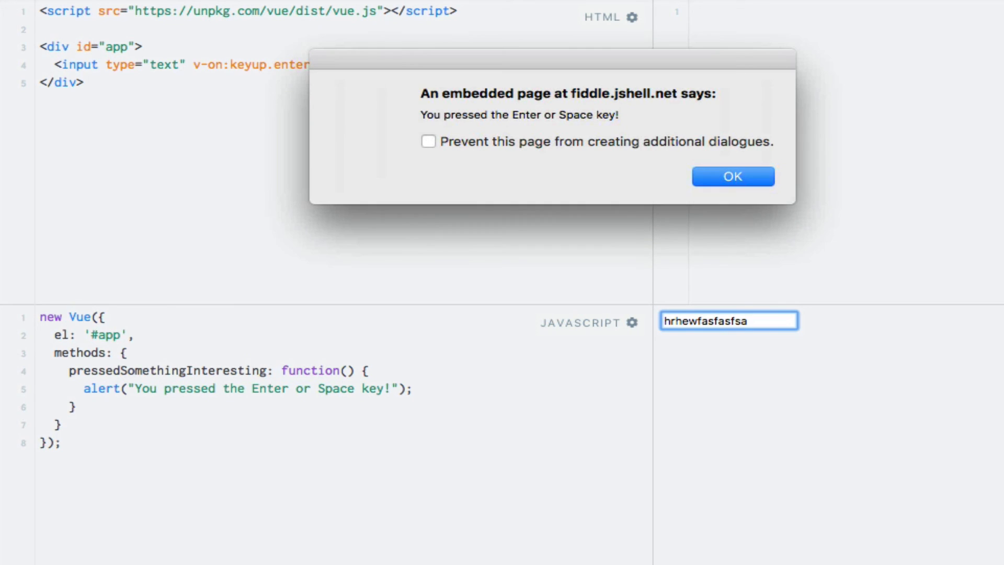
left_click(732, 176)
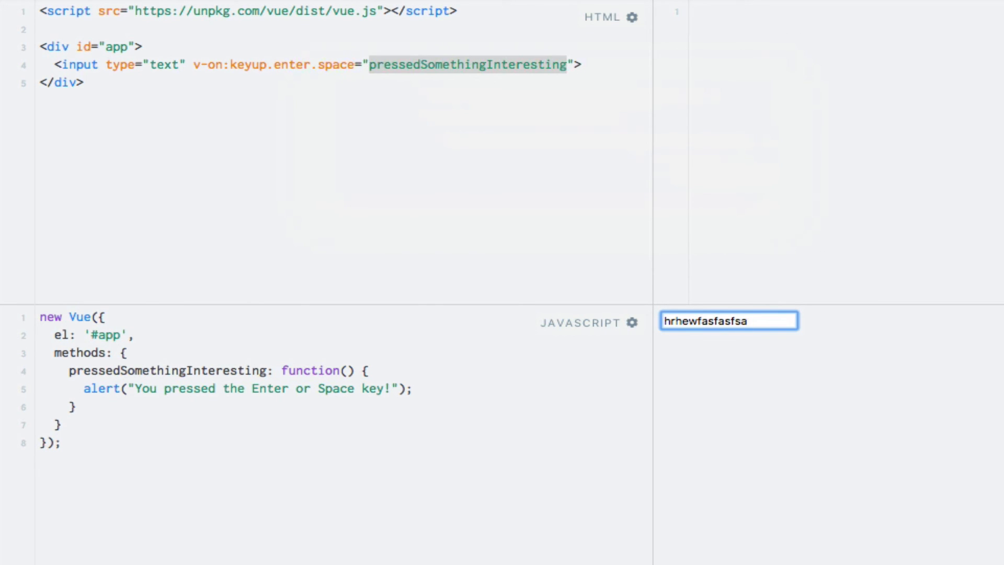
type("dsds")
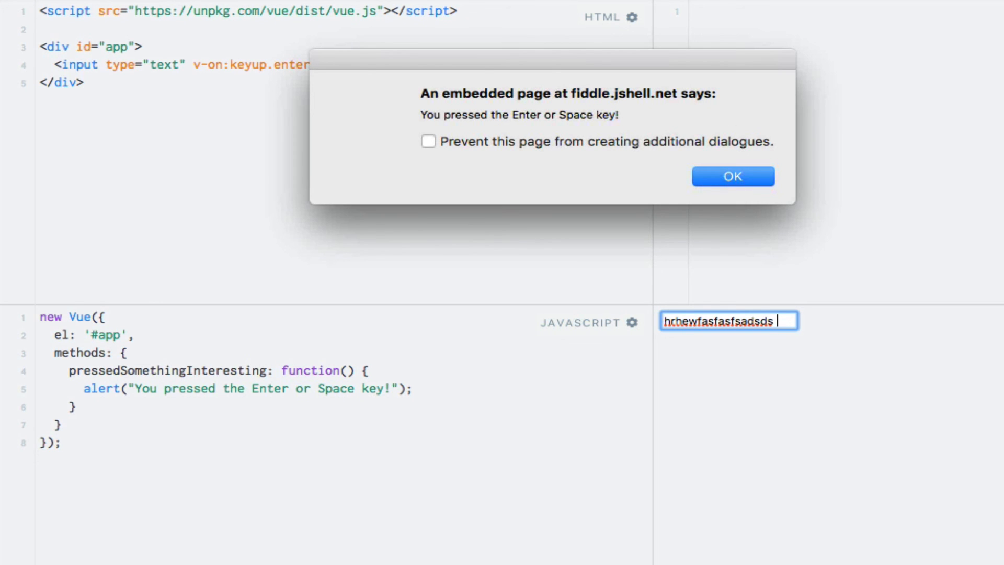
left_click(732, 175)
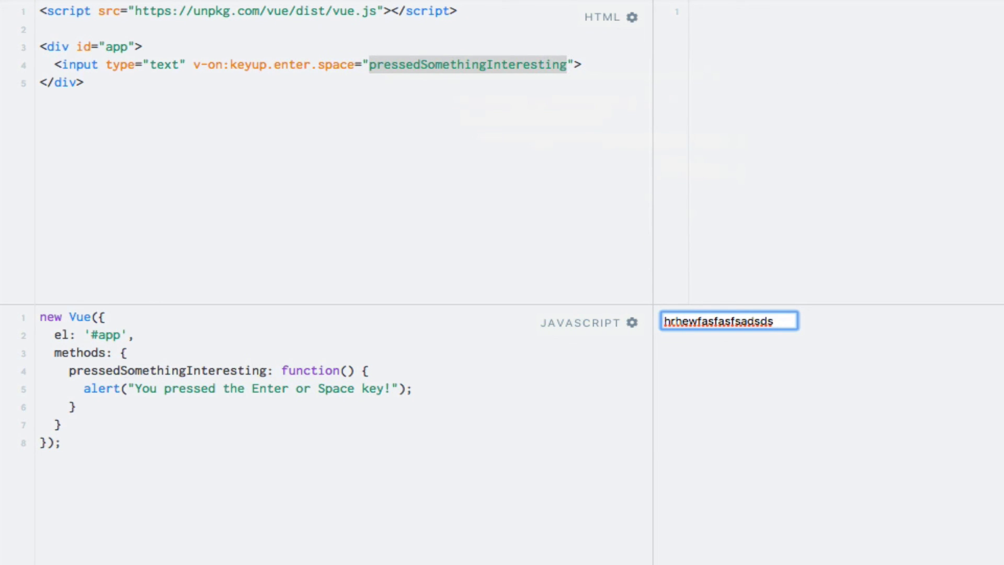